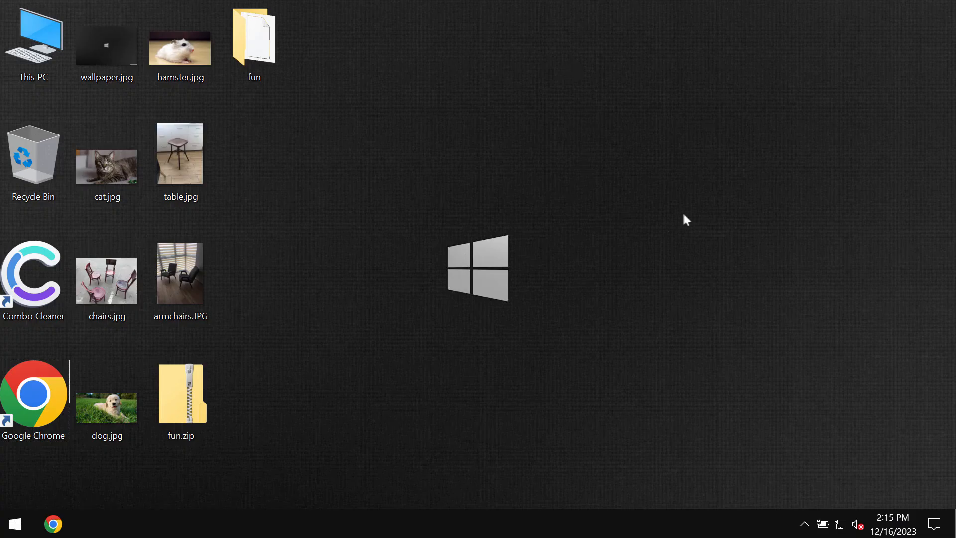
mouse_move(530, 280)
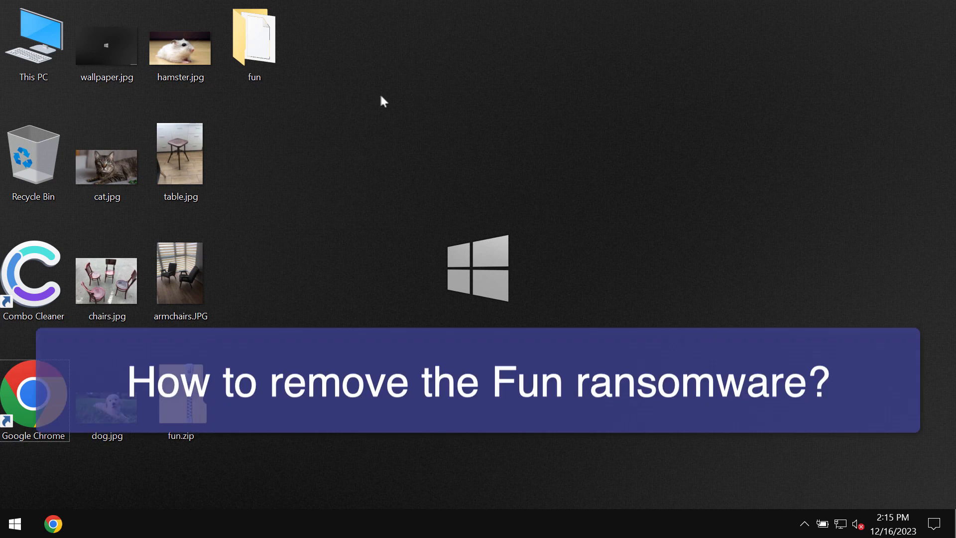
mouse_move(403, 99)
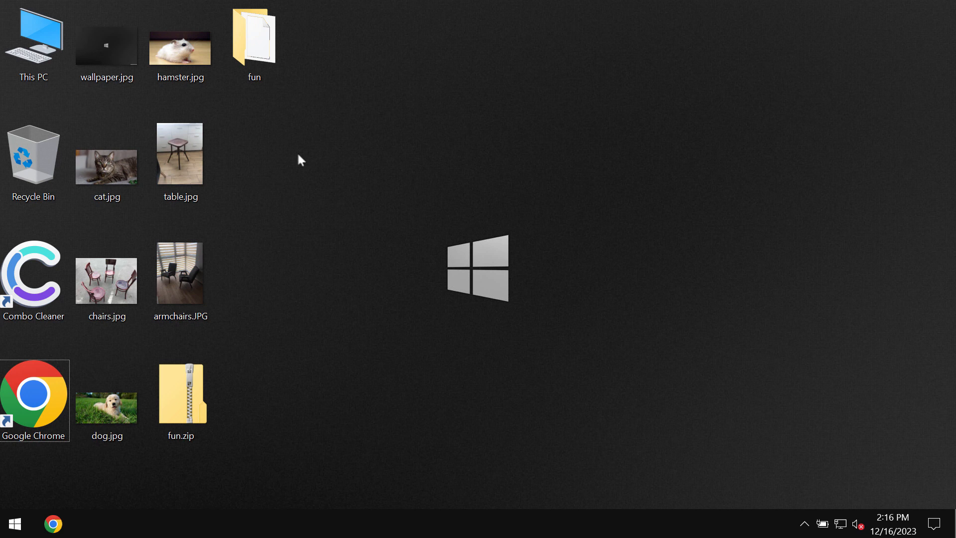
mouse_move(268, 135)
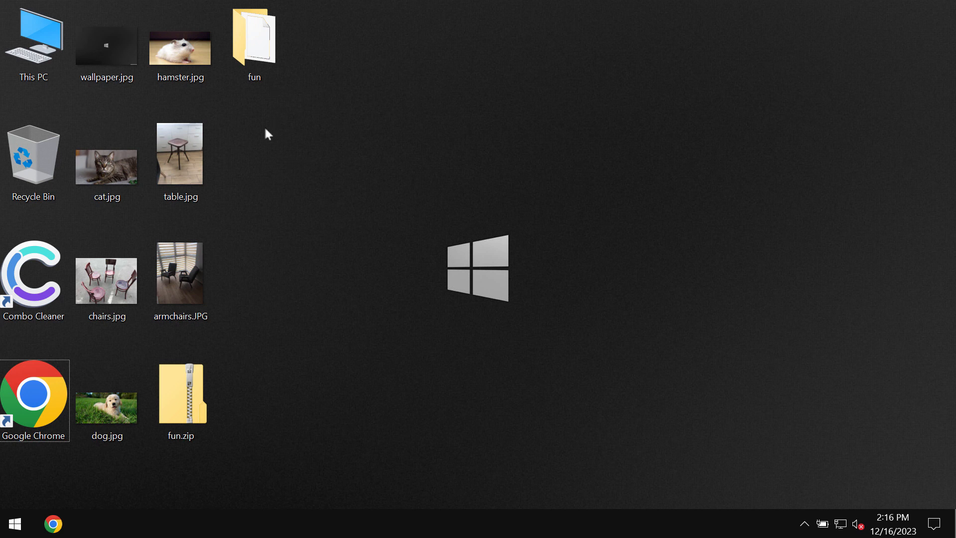
mouse_move(454, 226)
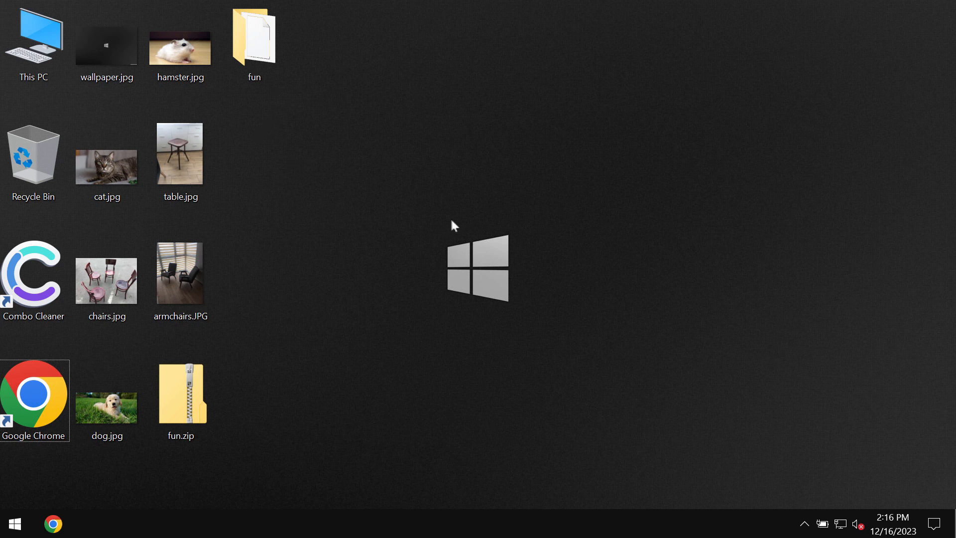
mouse_move(372, 156)
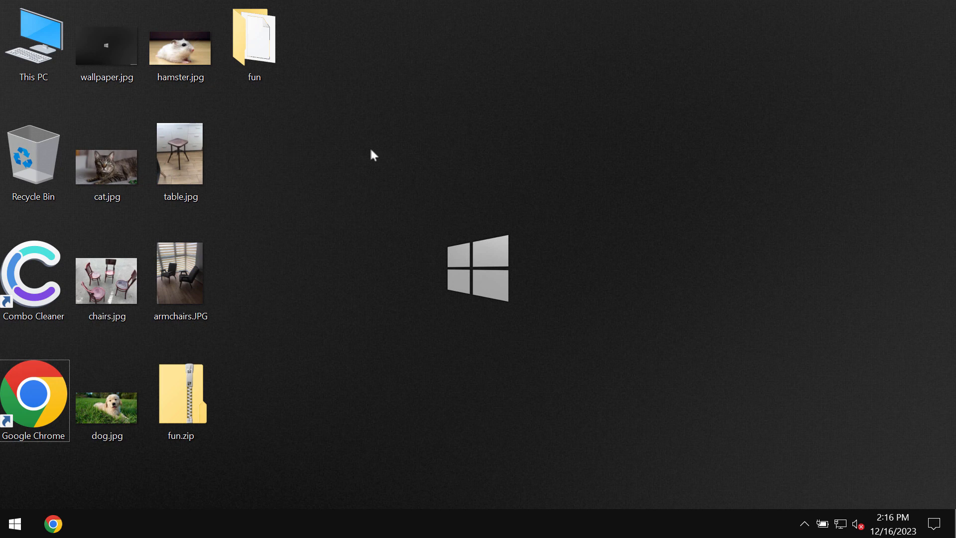
mouse_move(238, 358)
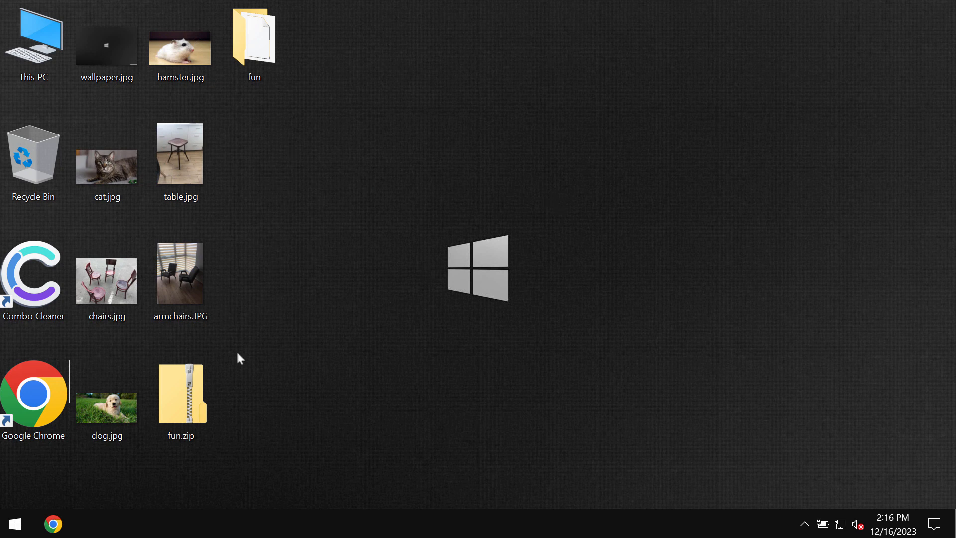
View and close the armchairs photo and the wallpaper image on the desktop
double_click(179, 273)
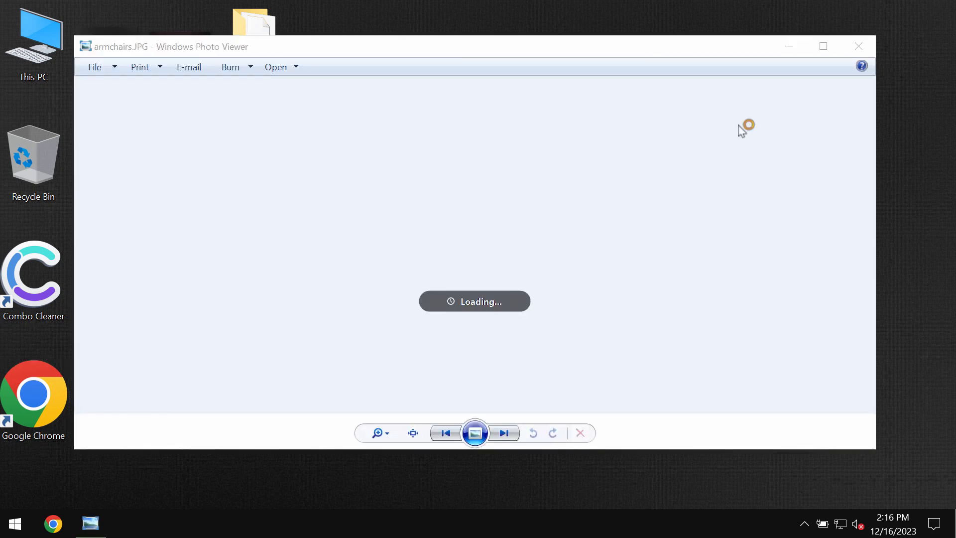
left_click(858, 46)
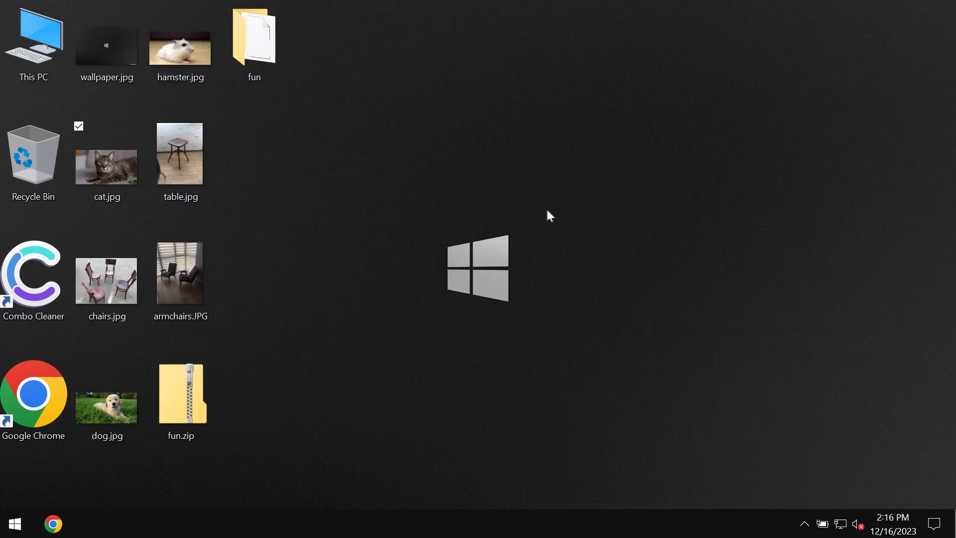
double_click(106, 48)
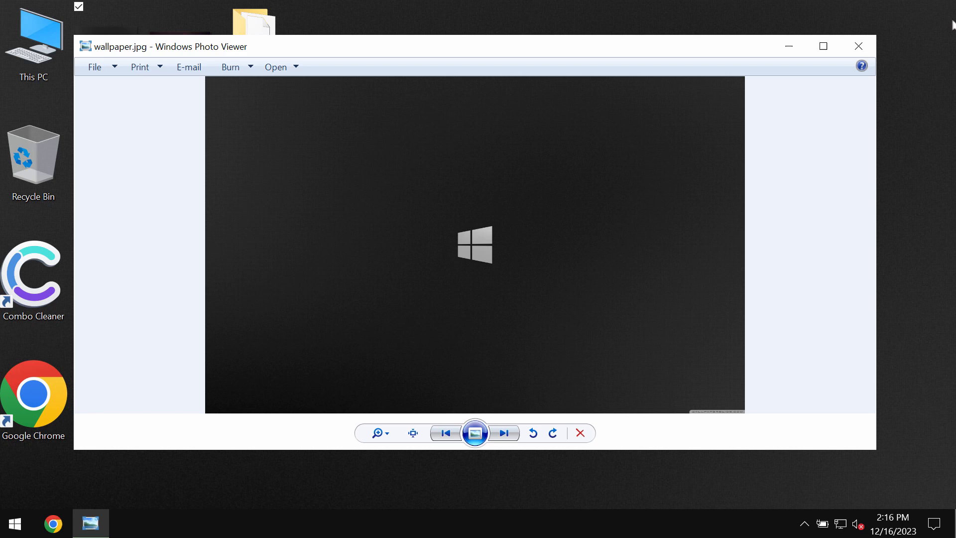
left_click(857, 46)
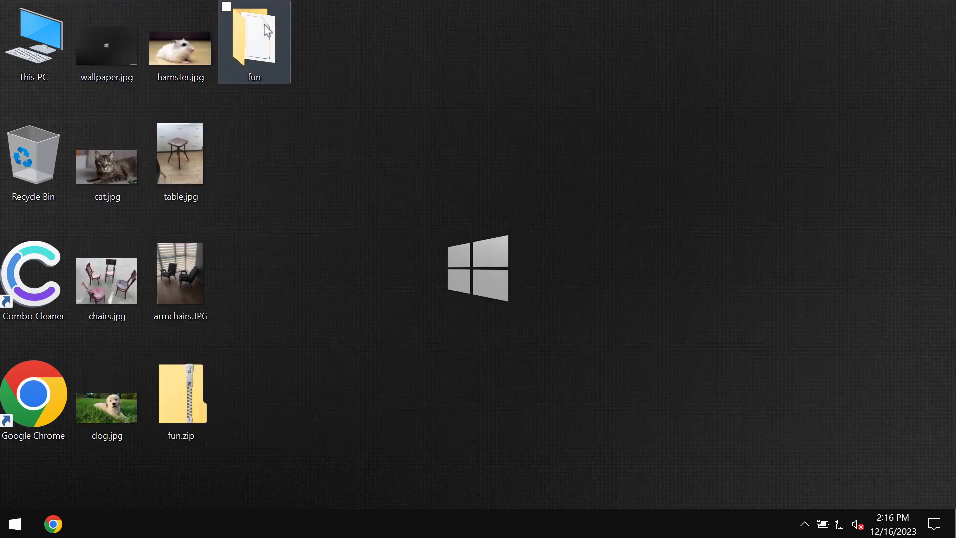
Inside the fun folder, rename the long-named file to add a .exe extension
double_click(179, 45)
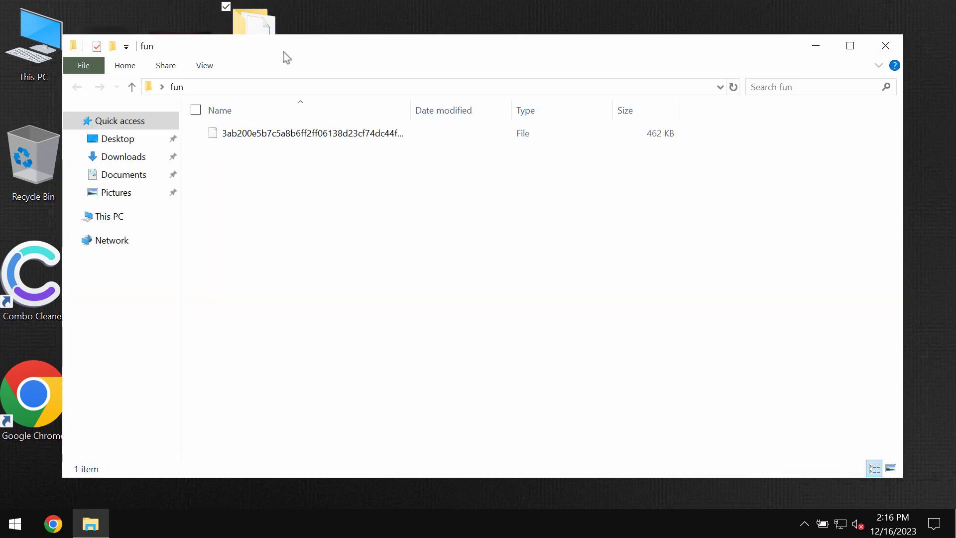
double_click(305, 132)
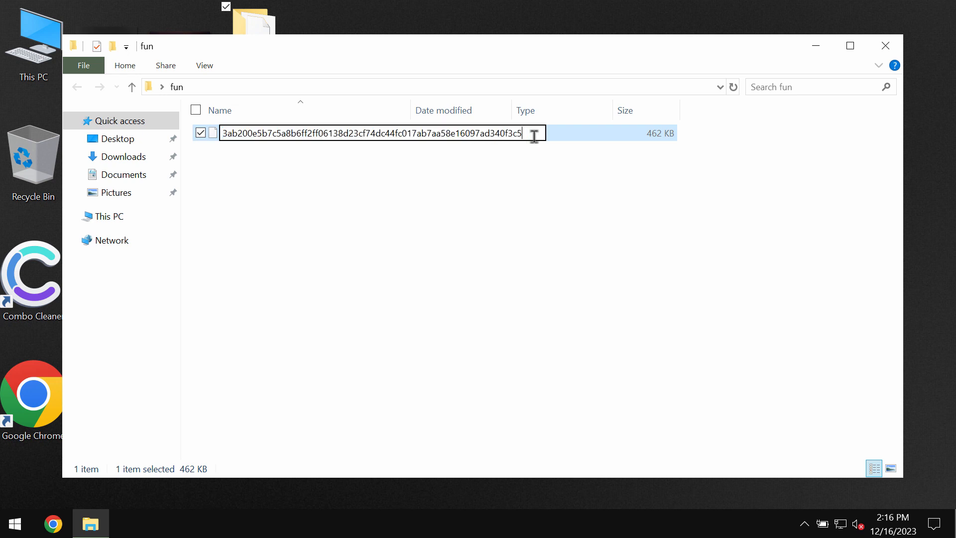
type(".exe")
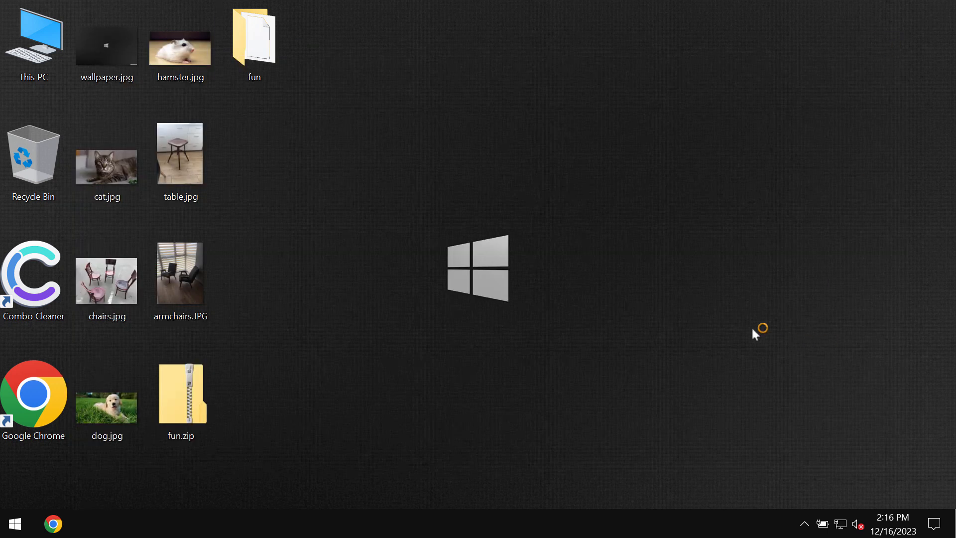
mouse_move(657, 251)
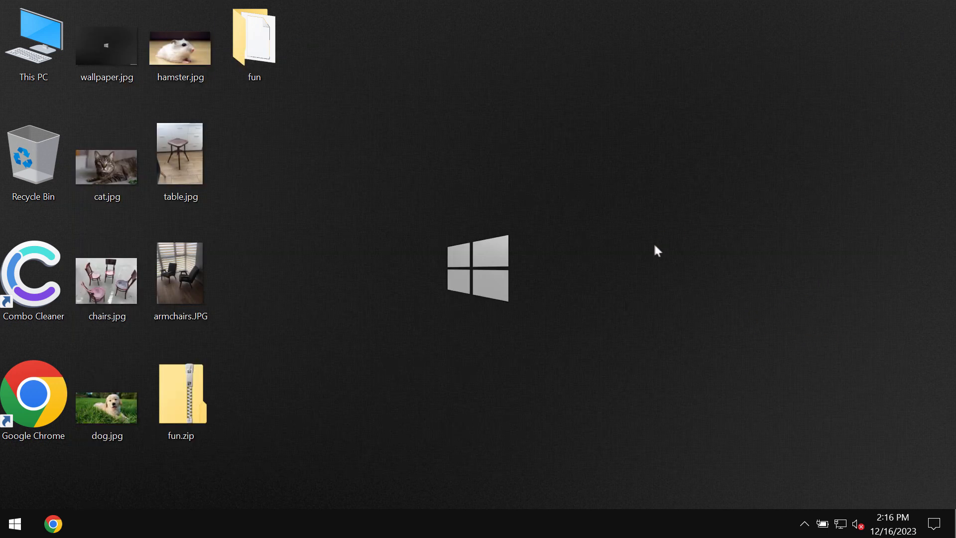
mouse_move(527, 223)
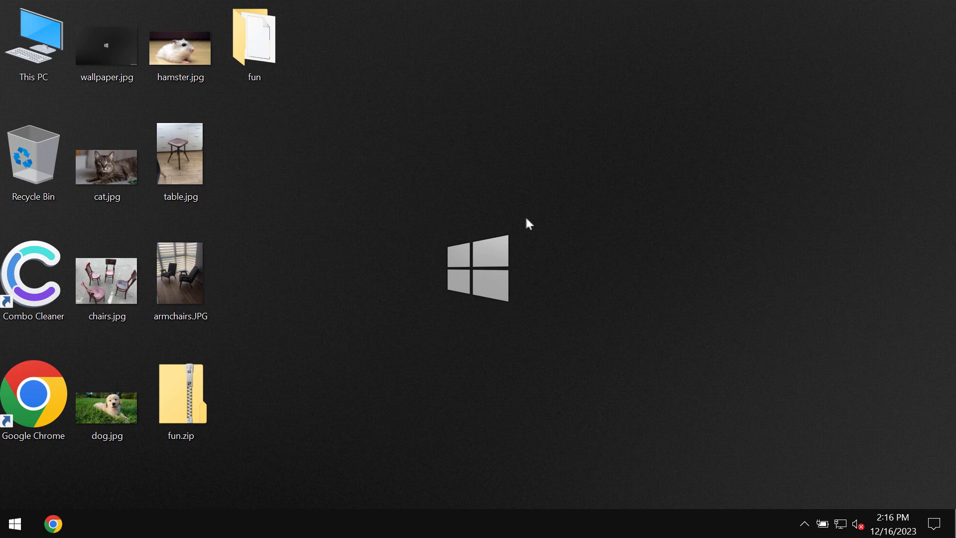
mouse_move(405, 267)
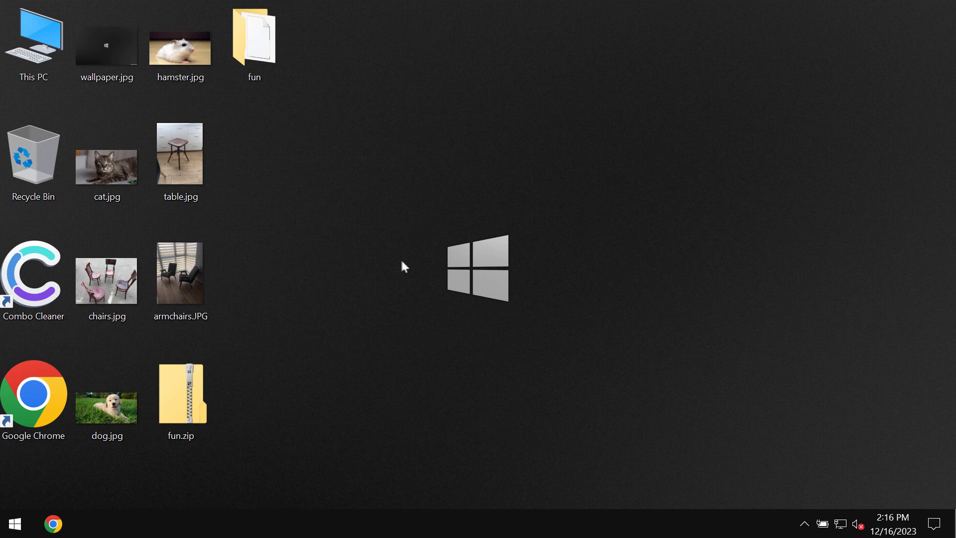
mouse_move(505, 184)
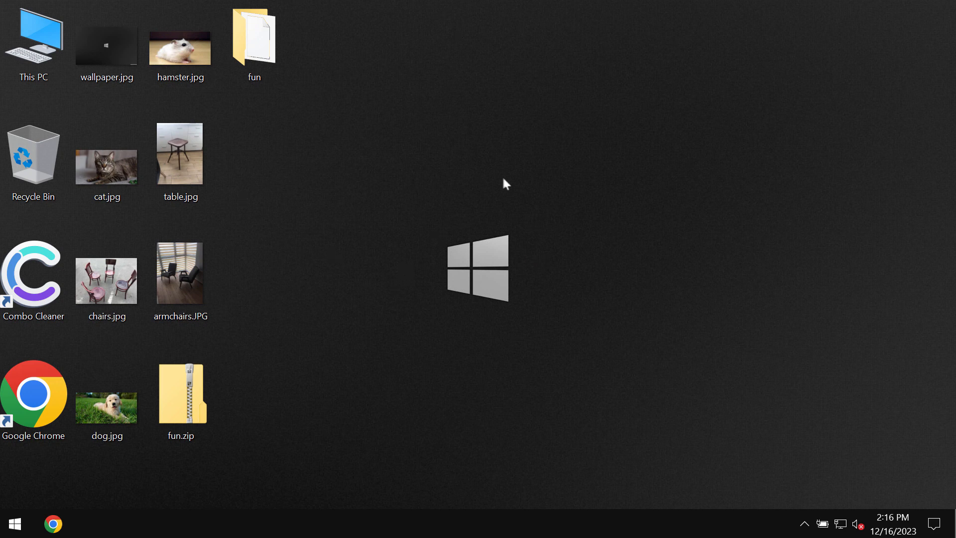
mouse_move(525, 293)
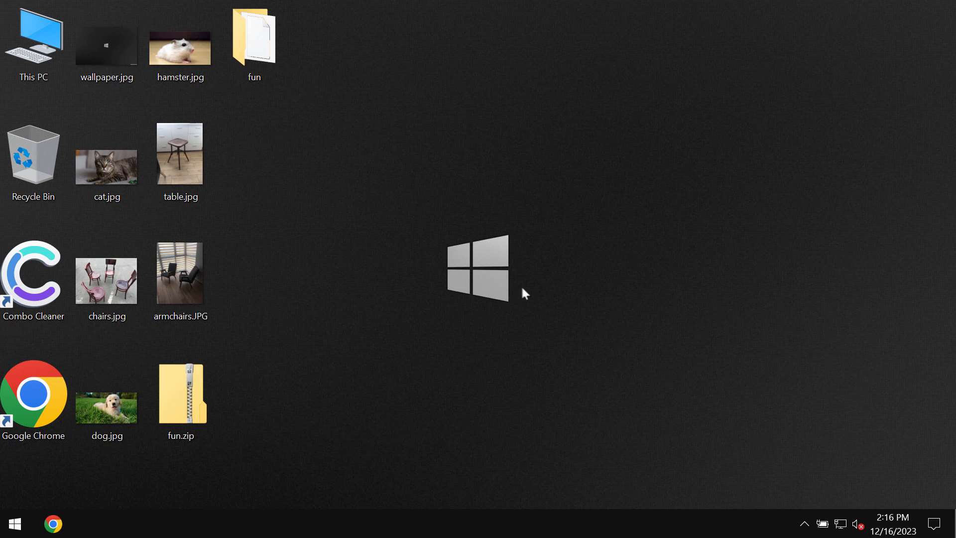
mouse_move(523, 275)
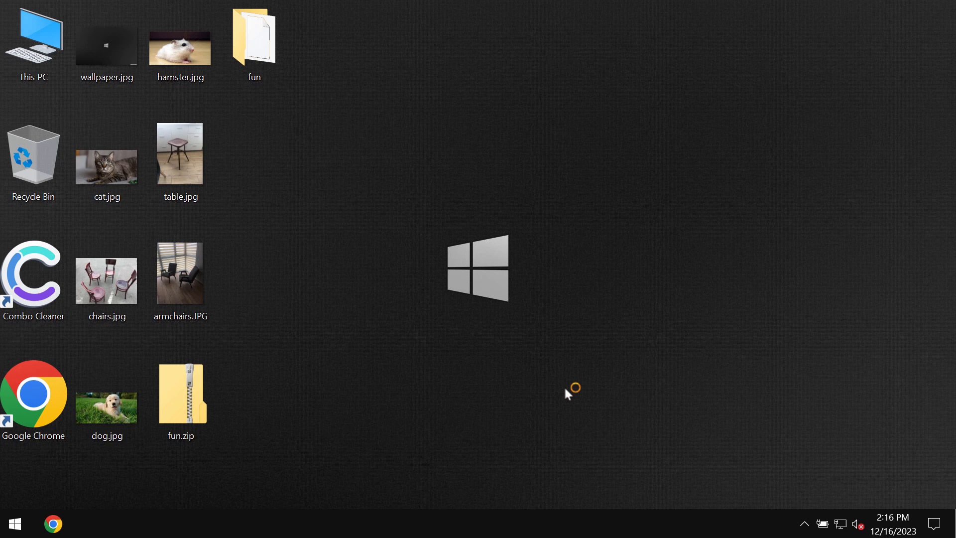
mouse_move(552, 428)
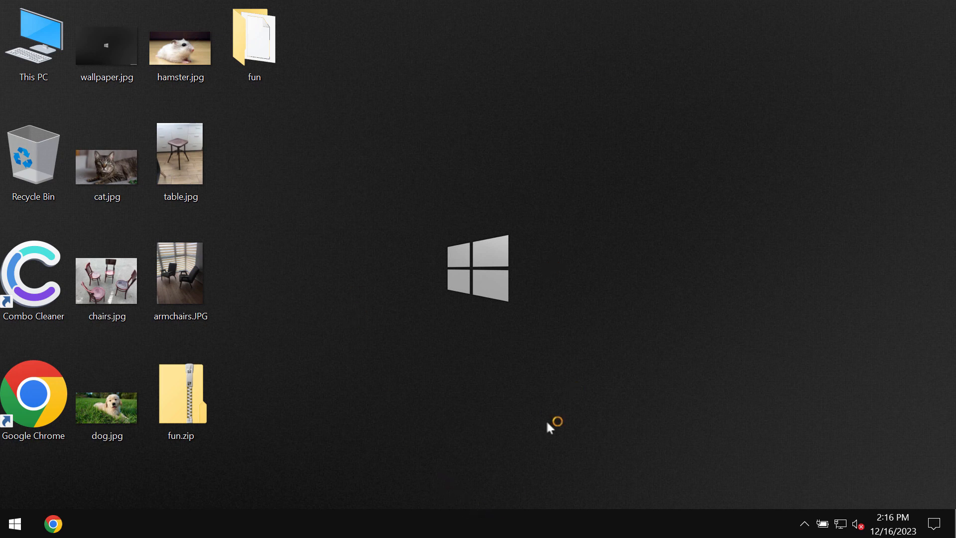
mouse_move(469, 353)
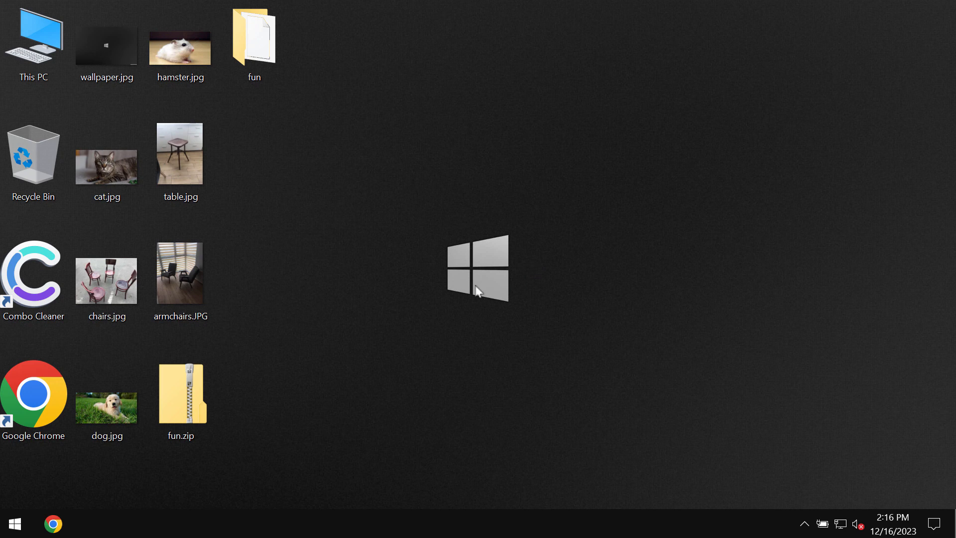
mouse_move(587, 324)
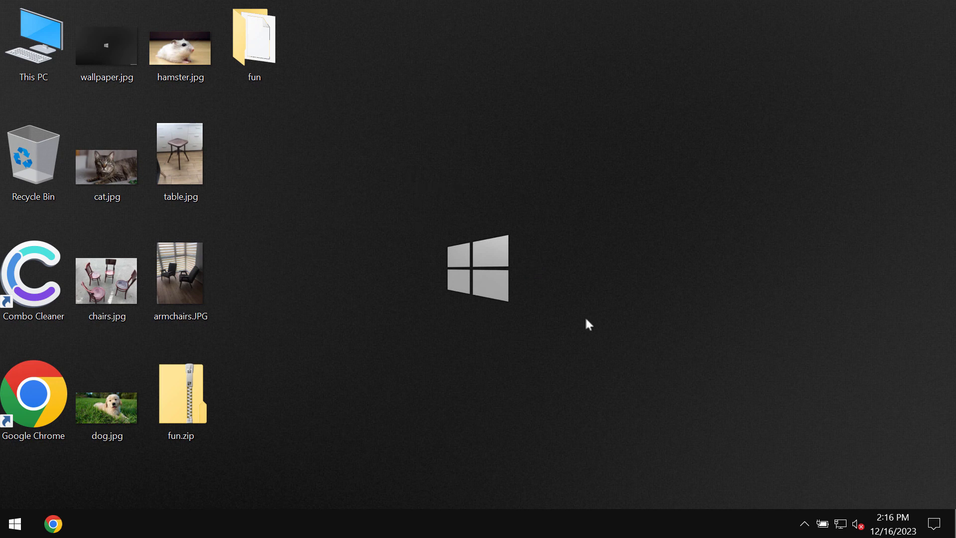
mouse_move(618, 424)
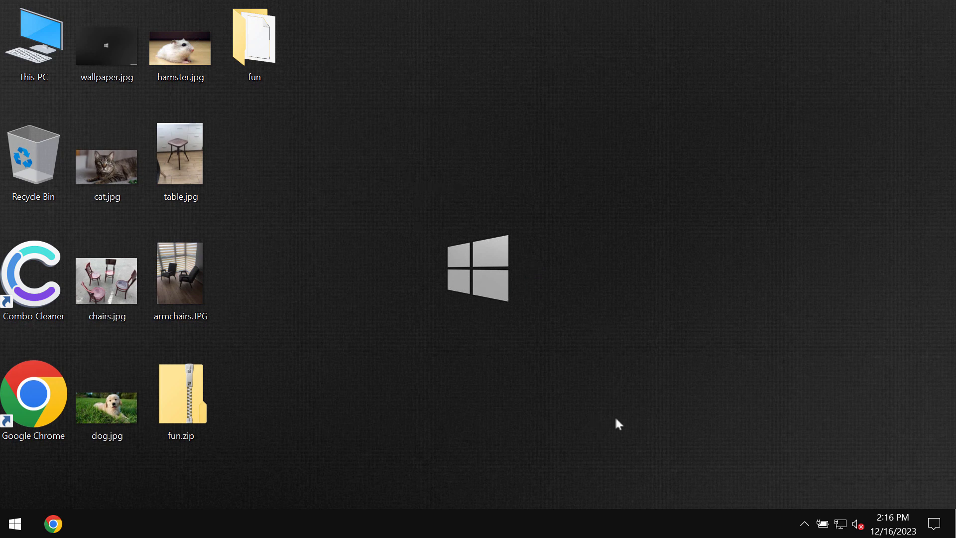
mouse_move(644, 375)
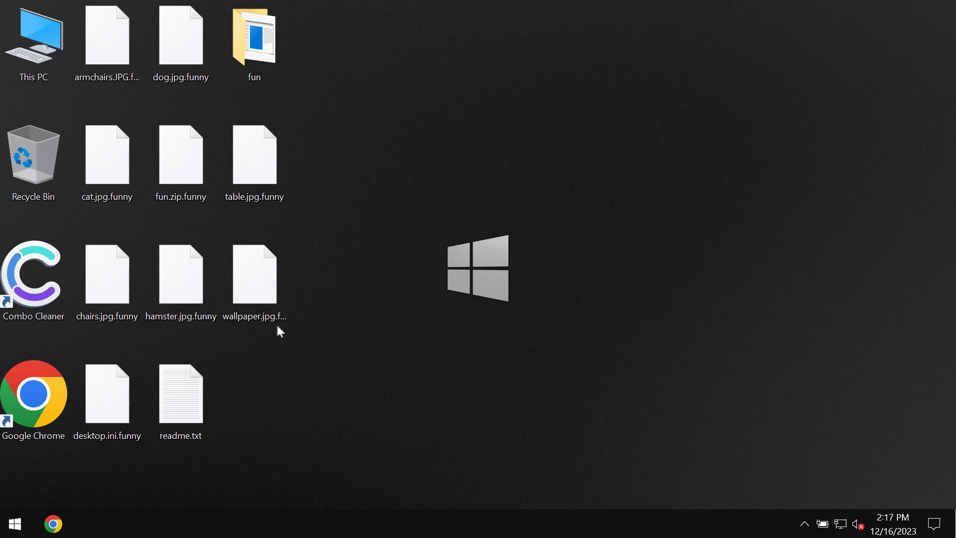
Read the readme.txt ransom note in Notepad, then minimize it to show the desktop
left_click(181, 393)
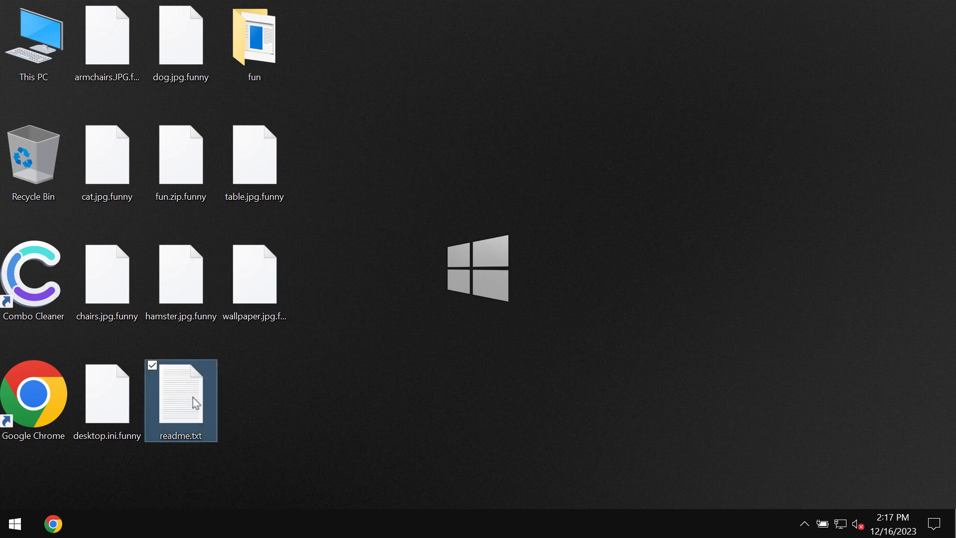
double_click(180, 390)
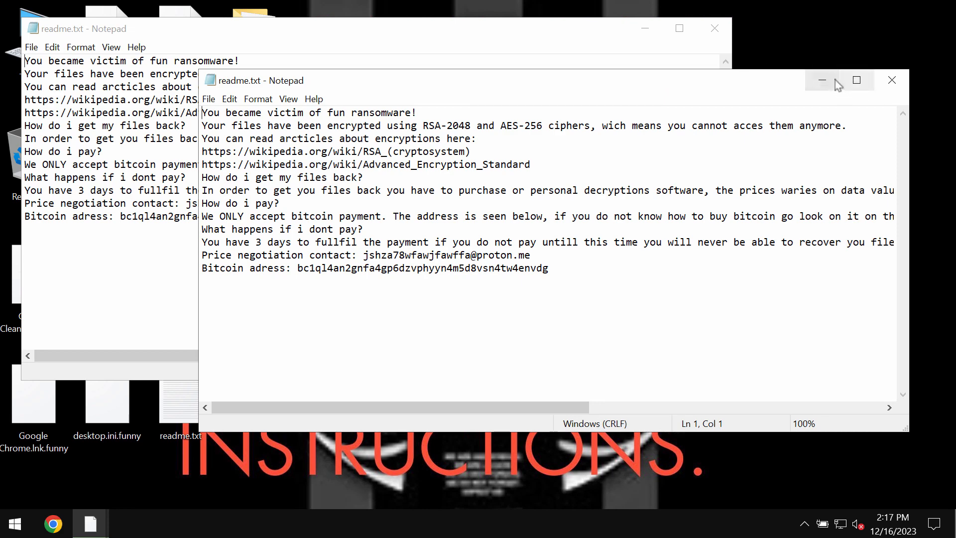
left_click(890, 79)
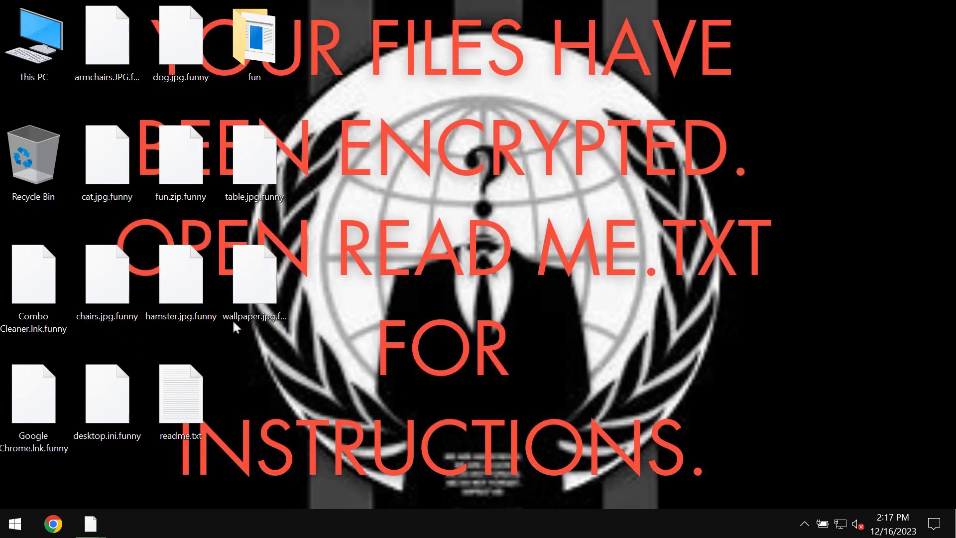
mouse_move(528, 241)
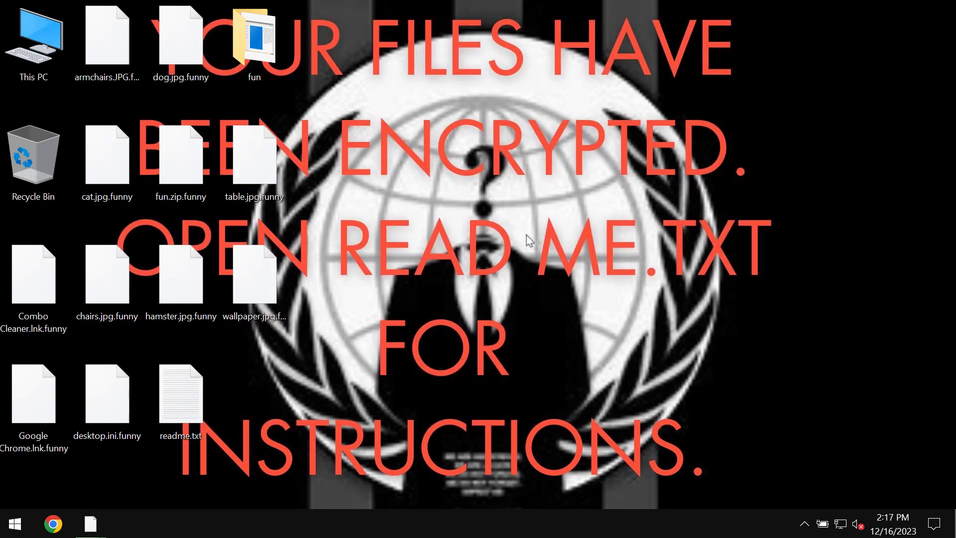
mouse_move(255, 273)
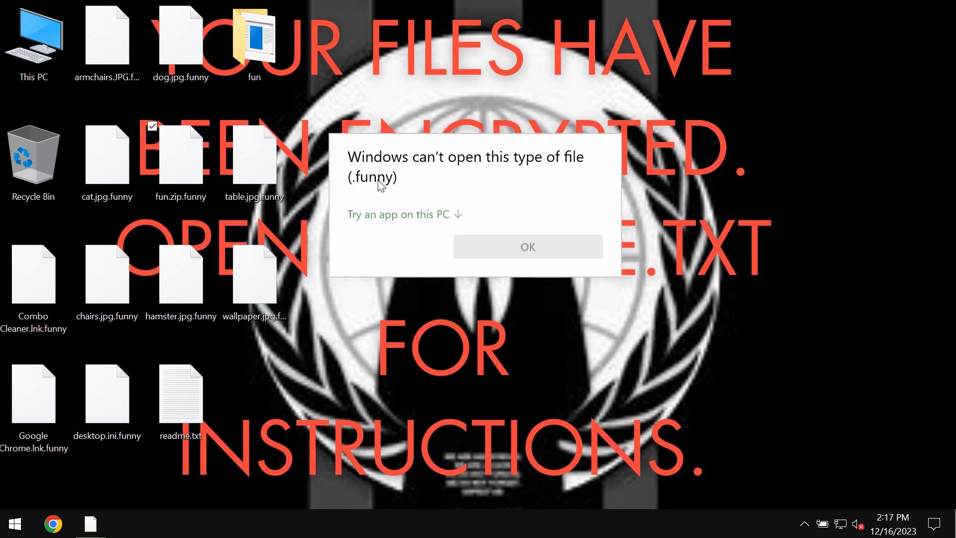
Dismiss the can't-open-file-type warning for the .funny file and reopen readme.txt
left_click(526, 246)
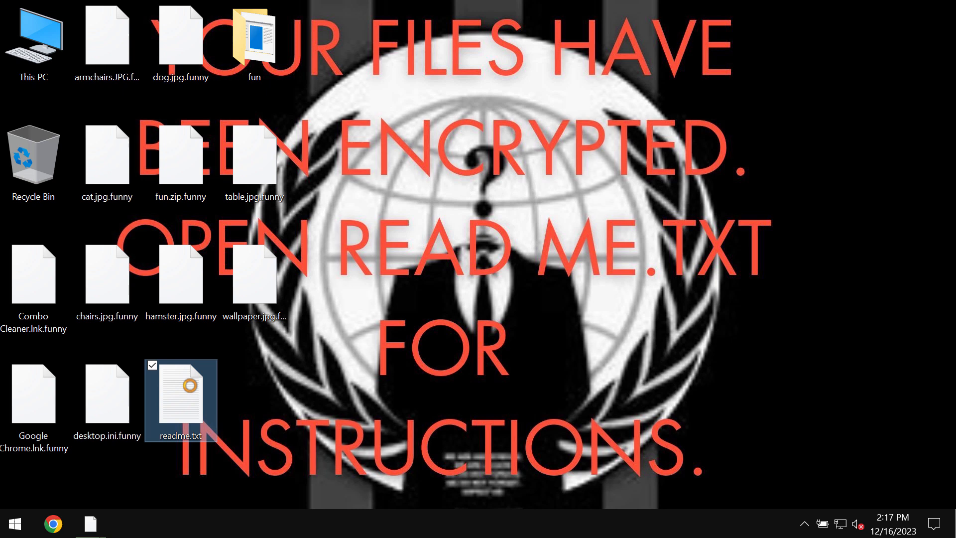
double_click(180, 400)
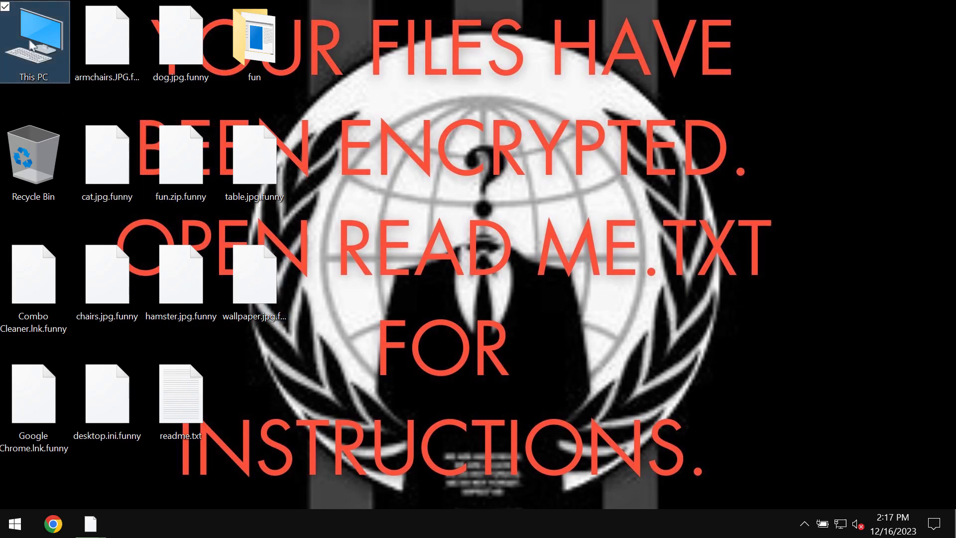
Browse This PC to Program Files (x86)\Internet Explorer and select iexplore.exe
double_click(33, 42)
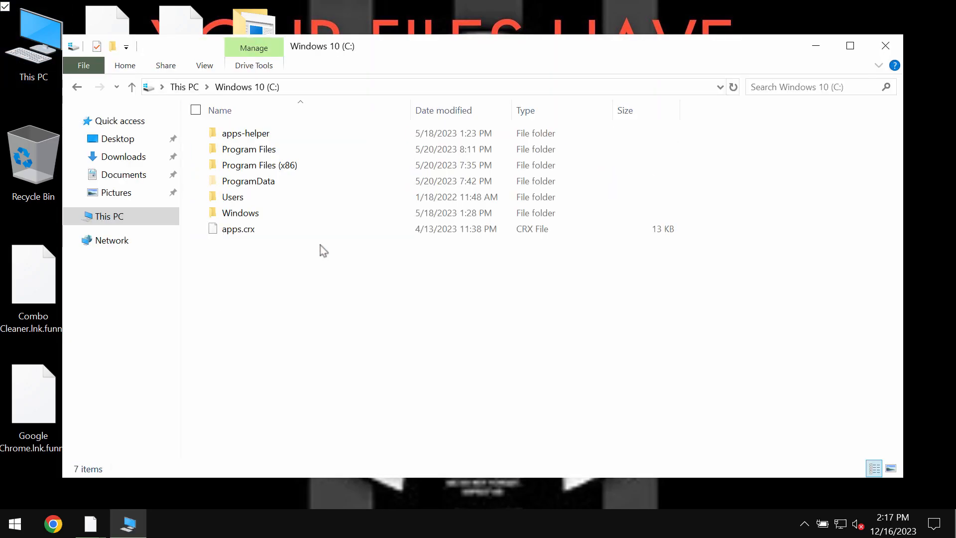
left_click(259, 164)
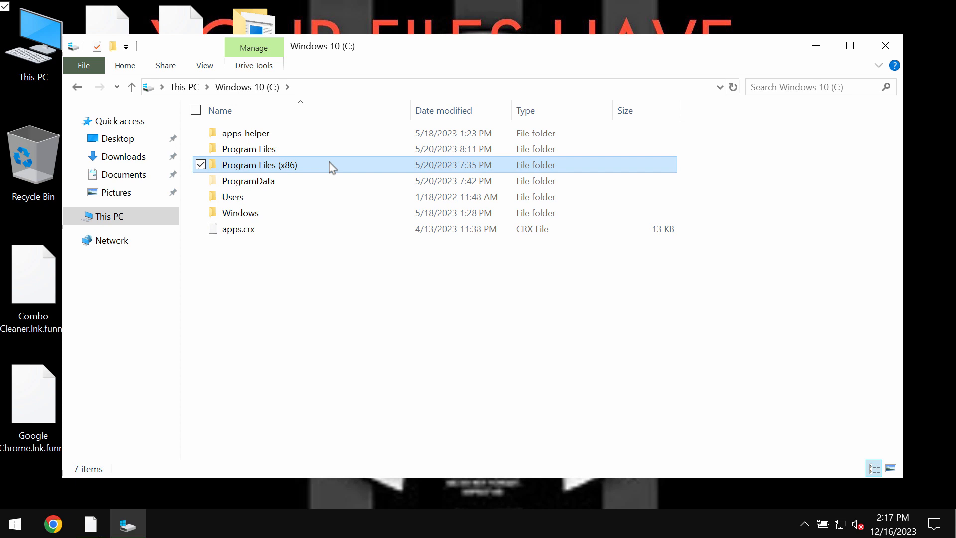
double_click(259, 165)
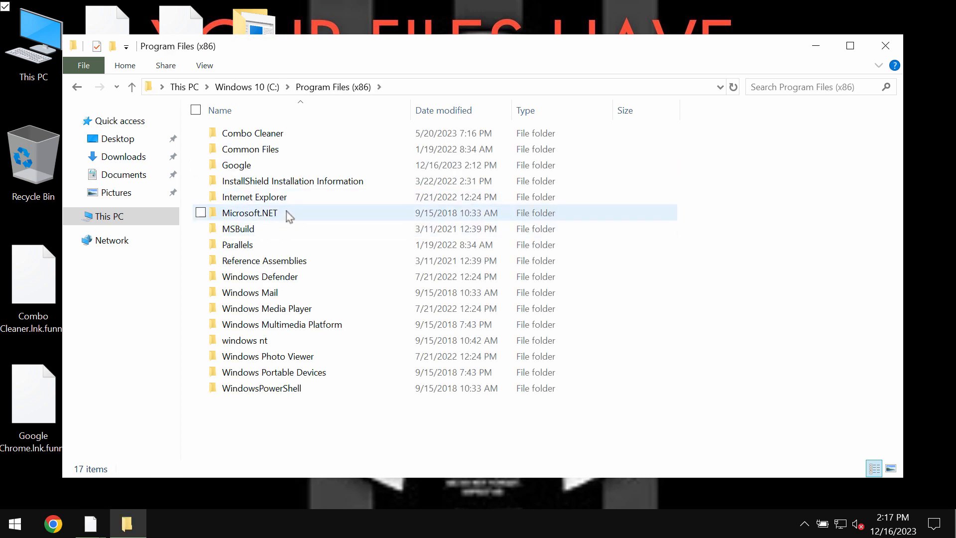
double_click(254, 196)
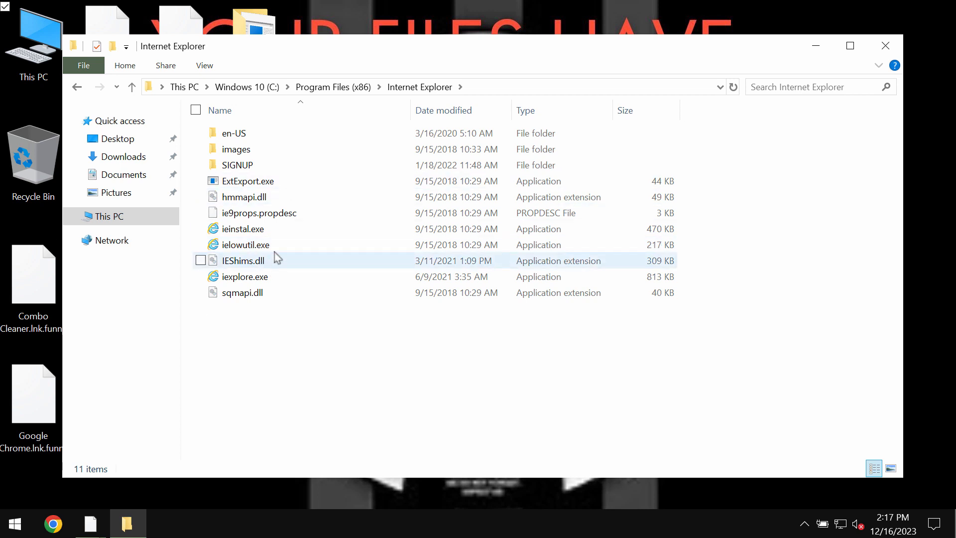
left_click(244, 276)
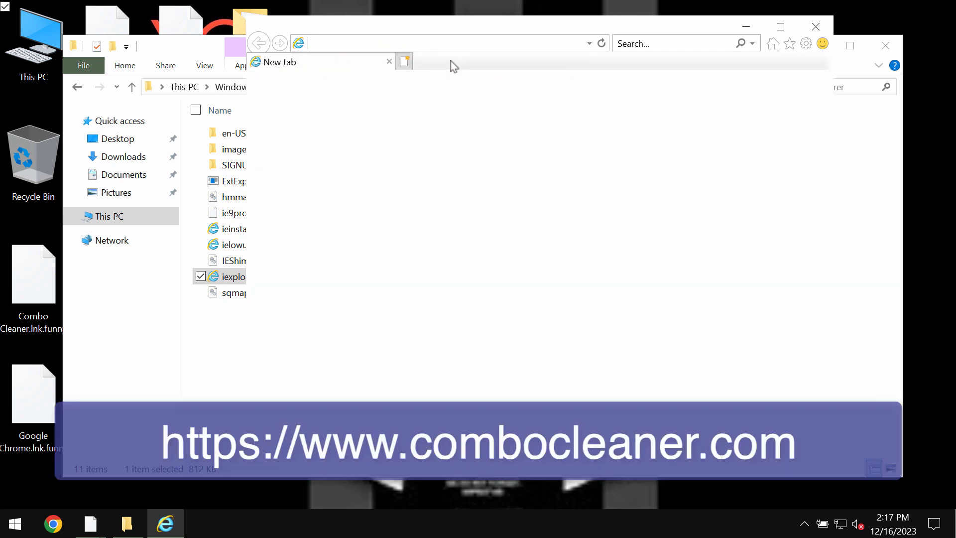
Enter the Combo Cleaner address in IE, then download, install and launch Combo Cleaner
type("coboclea")
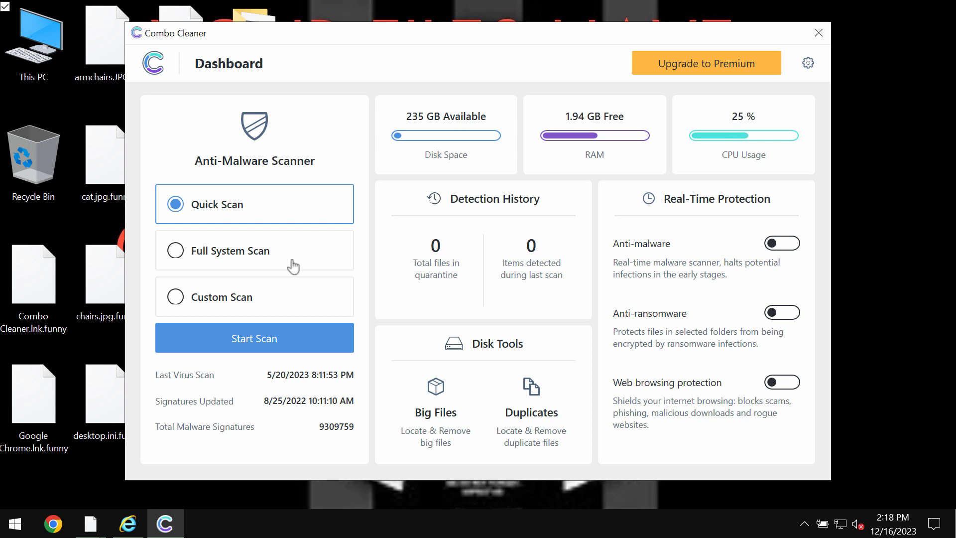
Start a Combo Cleaner quick scan from the dashboard
left_click(254, 337)
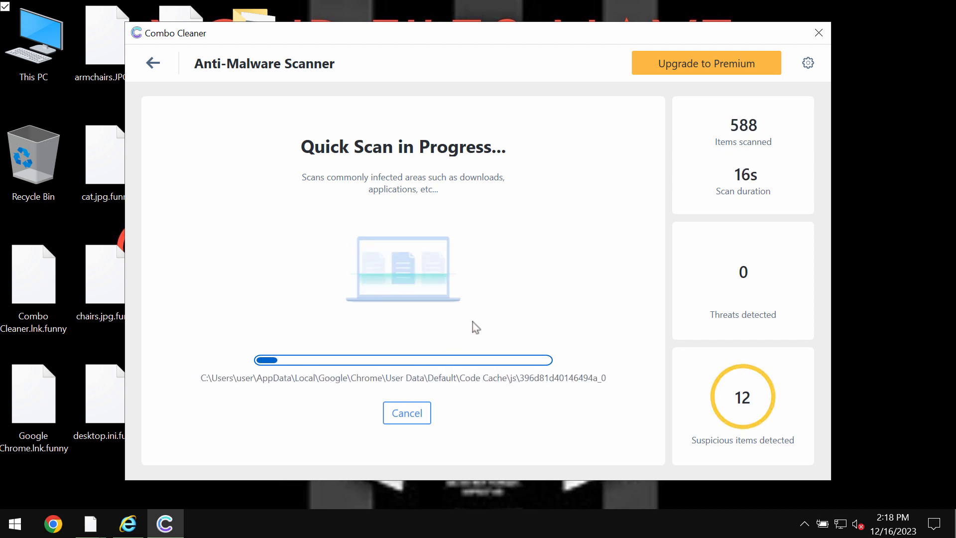
mouse_move(408, 301)
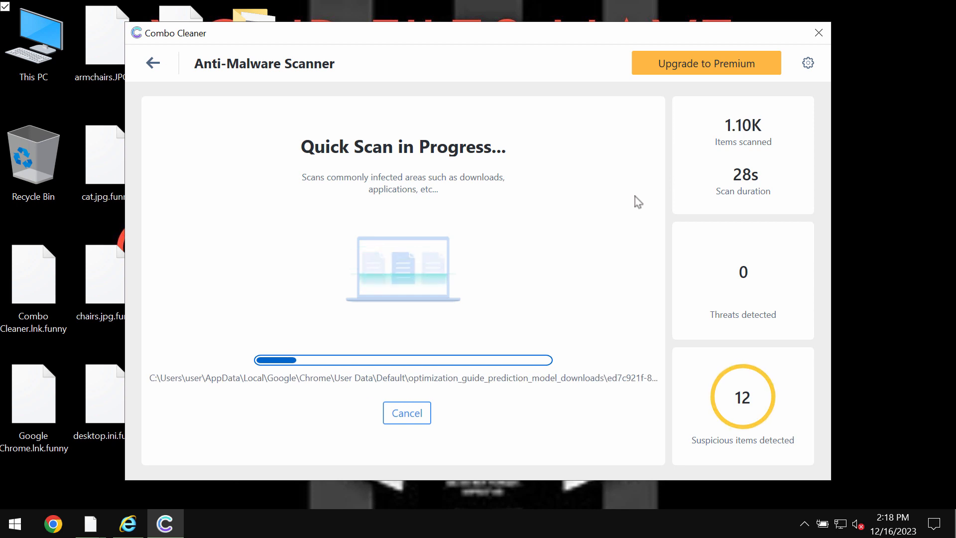
mouse_move(661, 169)
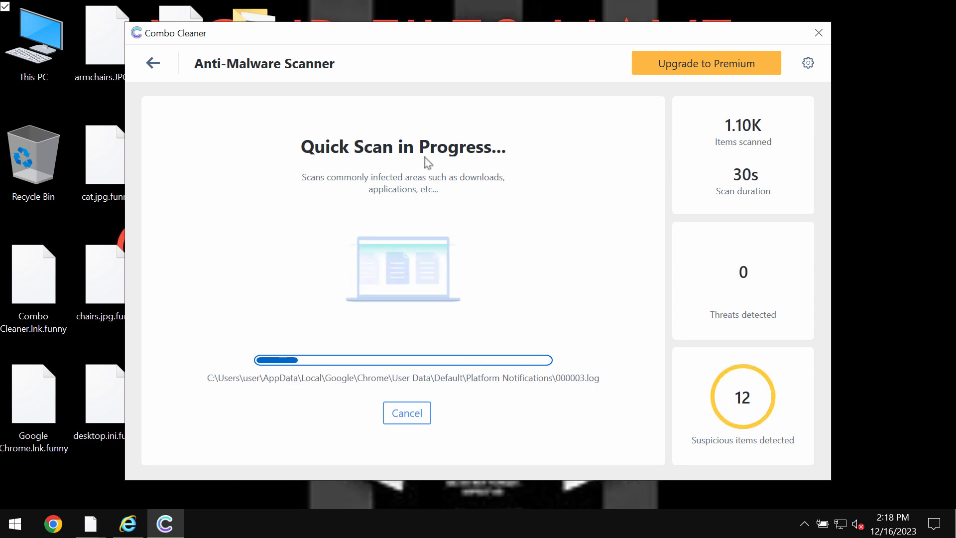
left_click(807, 63)
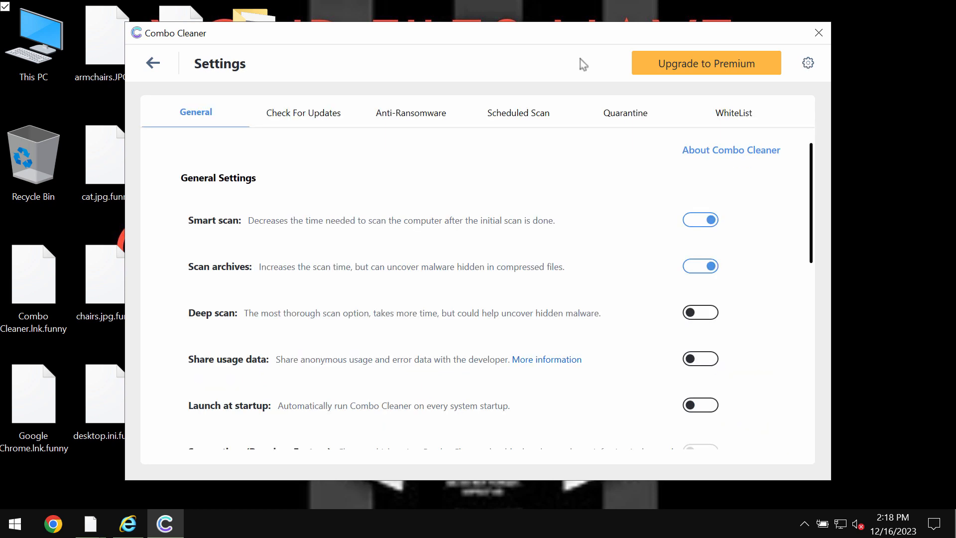
left_click(410, 113)
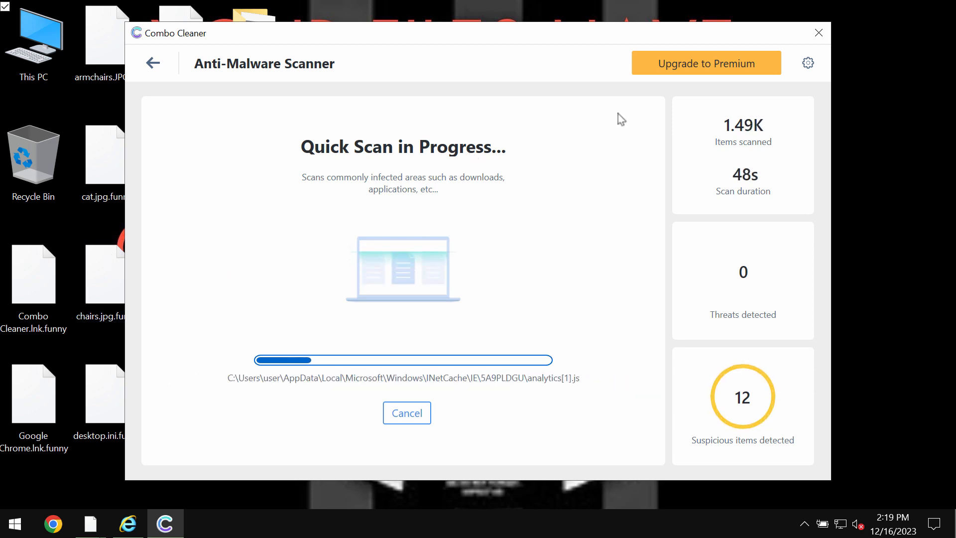
Bring up the Get Combo Cleaner Premium offer page during the scan
left_click(705, 63)
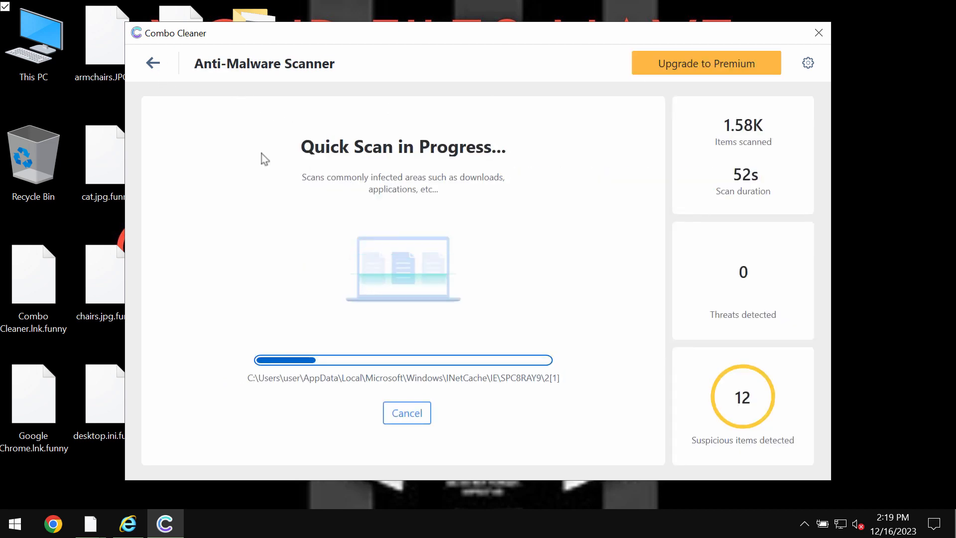
mouse_move(554, 316)
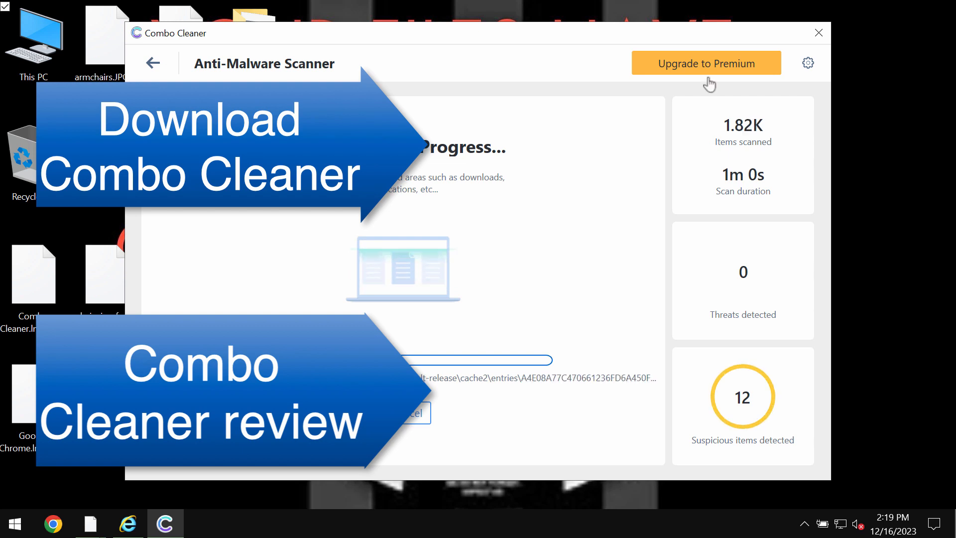
left_click(705, 63)
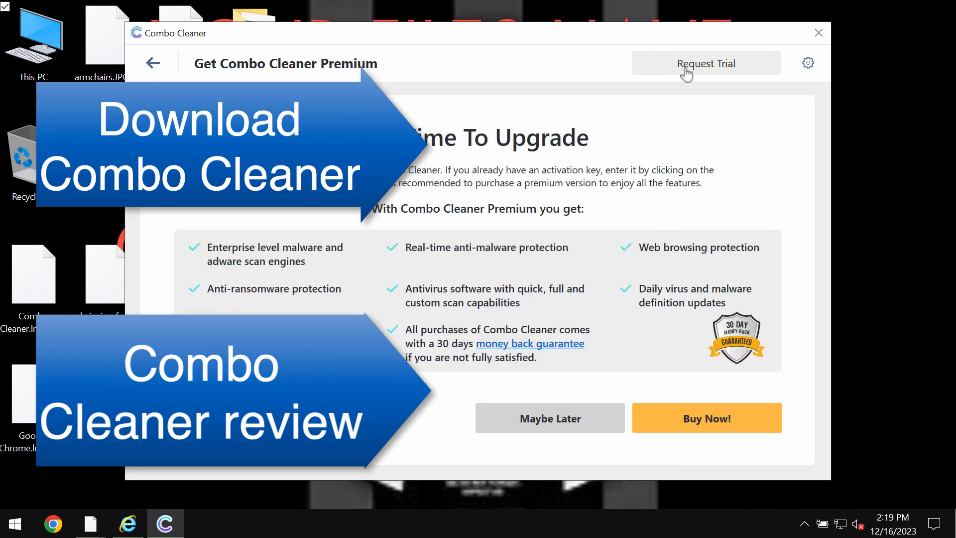